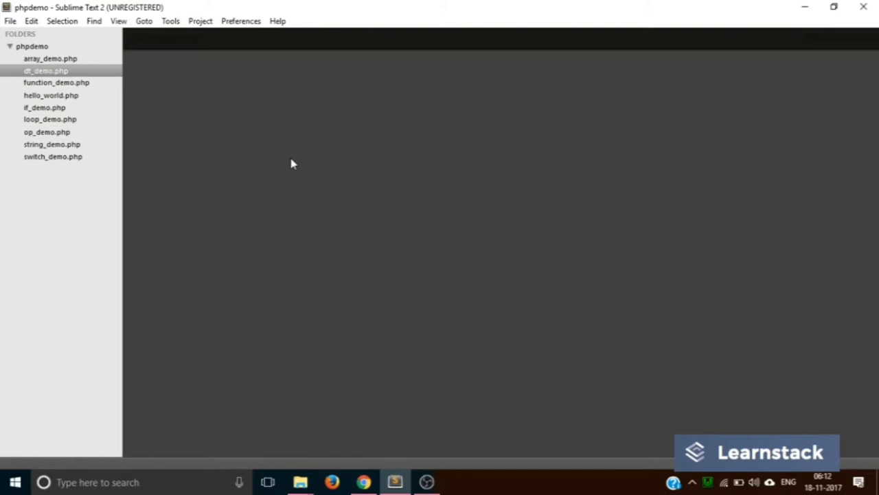
Create an empty include_demo.php in phpdemo, then start saving a second new file as sample_data
right_click(31, 46)
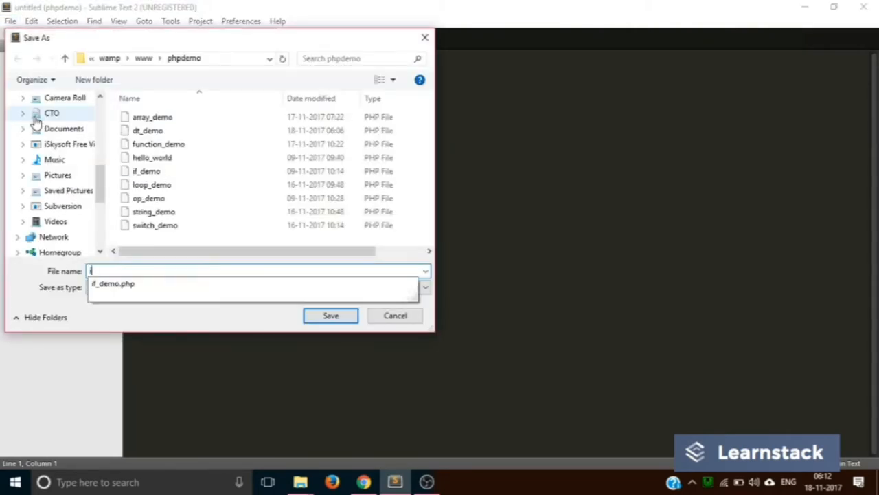
type("include_d")
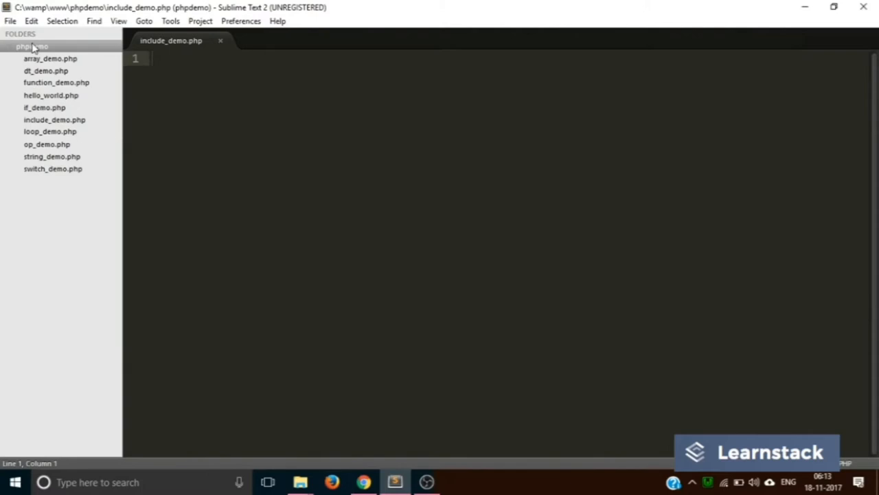
right_click(32, 46)
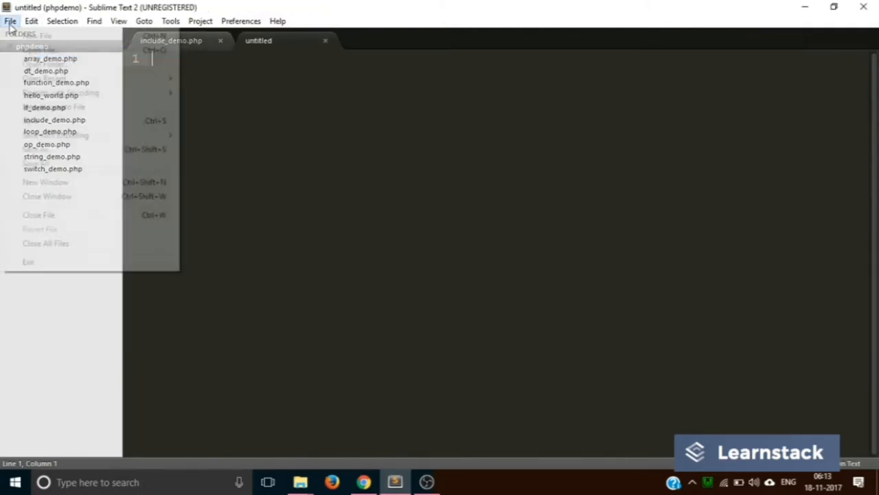
left_click(41, 149)
type("sample")
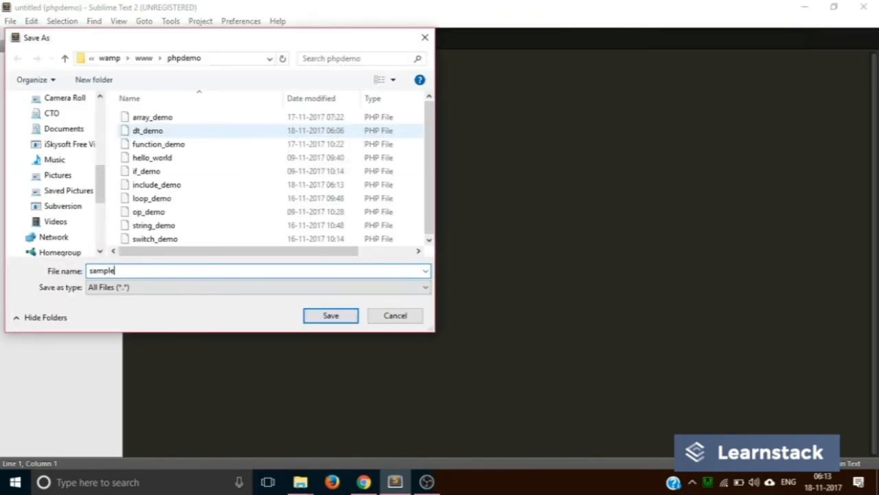
type("_data")
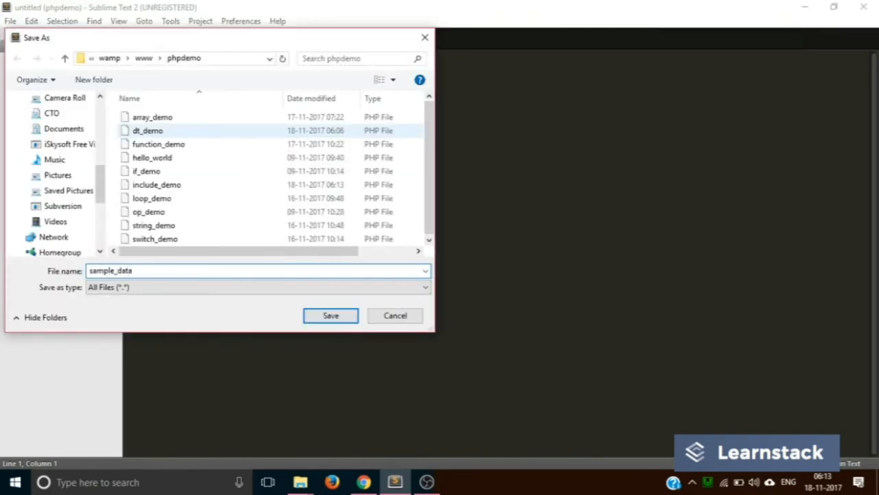
Save sample_data.php and write a PHP block with an empty echo statement
left_click(331, 315)
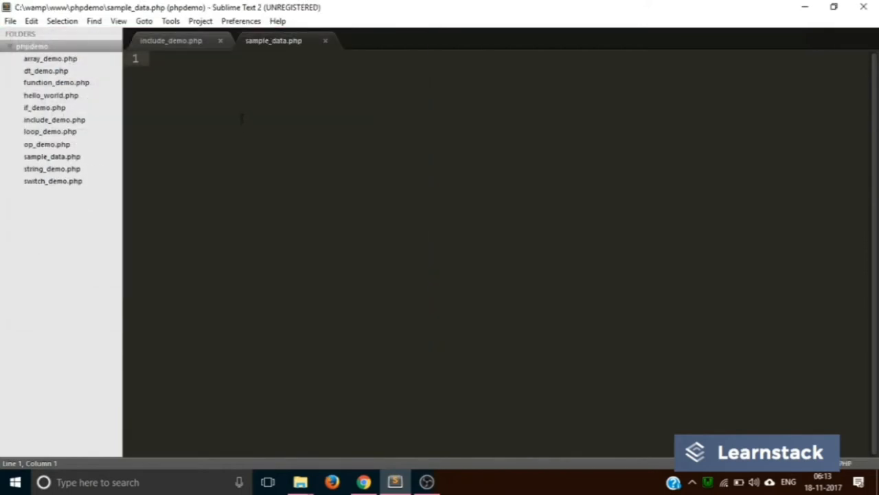
type("<?php")
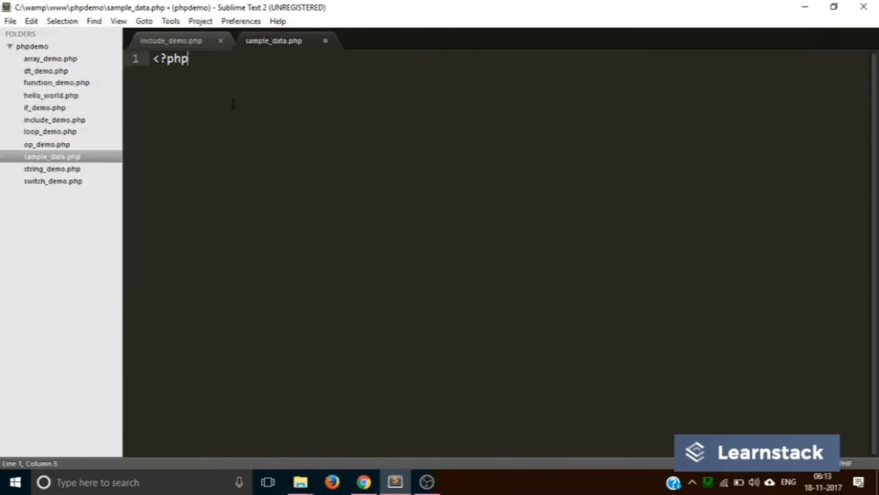
key("Enter")
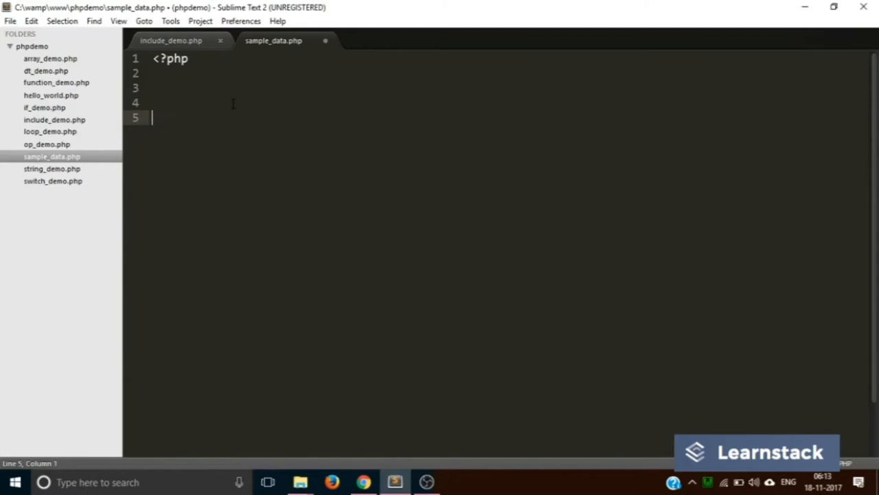
type("echo \"")
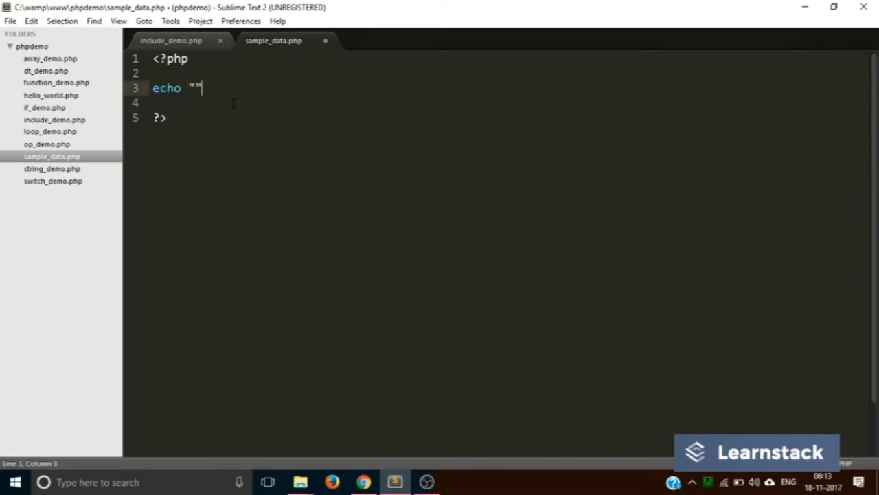
Copy the first Lorem Ipsum paragraph from Chrome and return to the editor
left_click(363, 482)
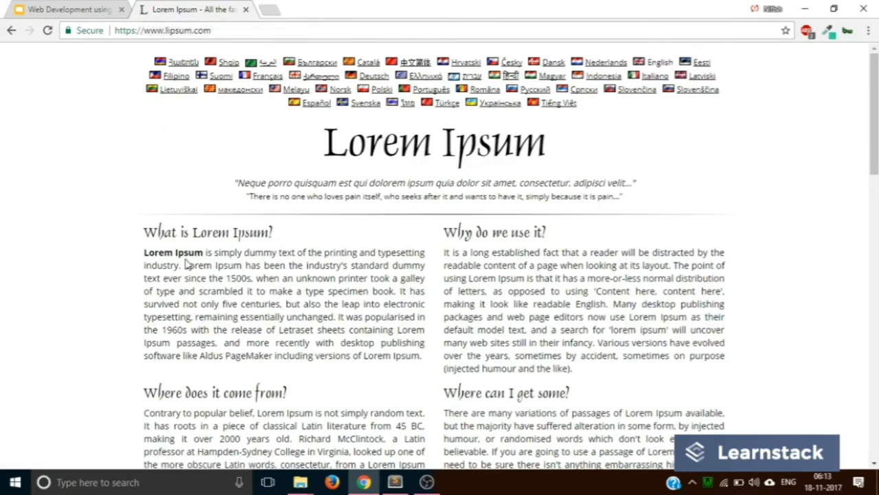
left_click_drag(144, 252, 424, 355)
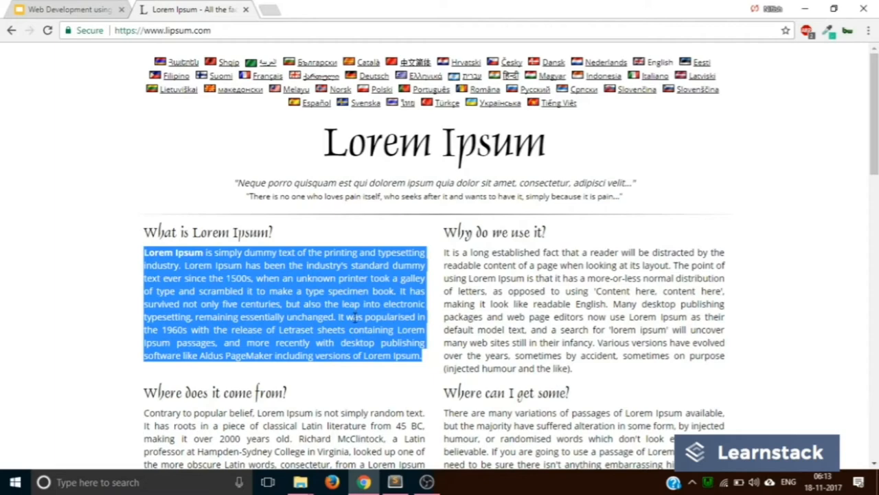
left_click(394, 482)
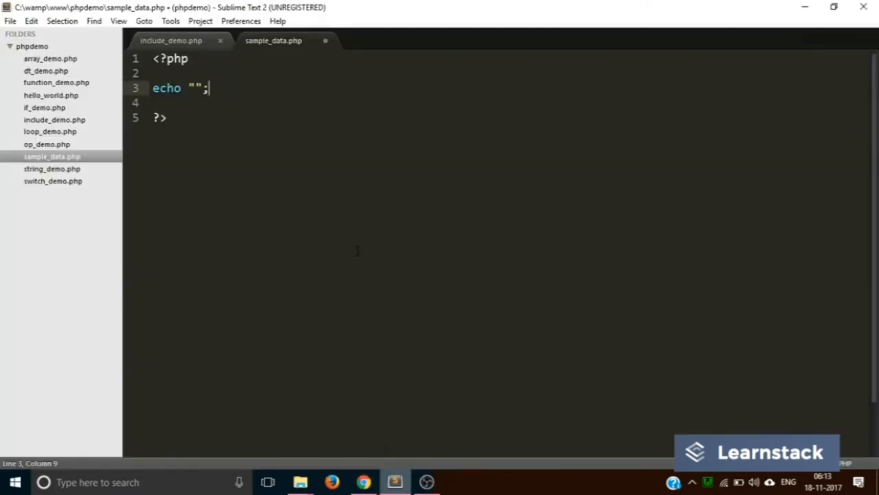
Paste the Lorem Ipsum paragraph inside the echo quotes, enable word wrap, and dismiss the license prompt
right_click(199, 89)
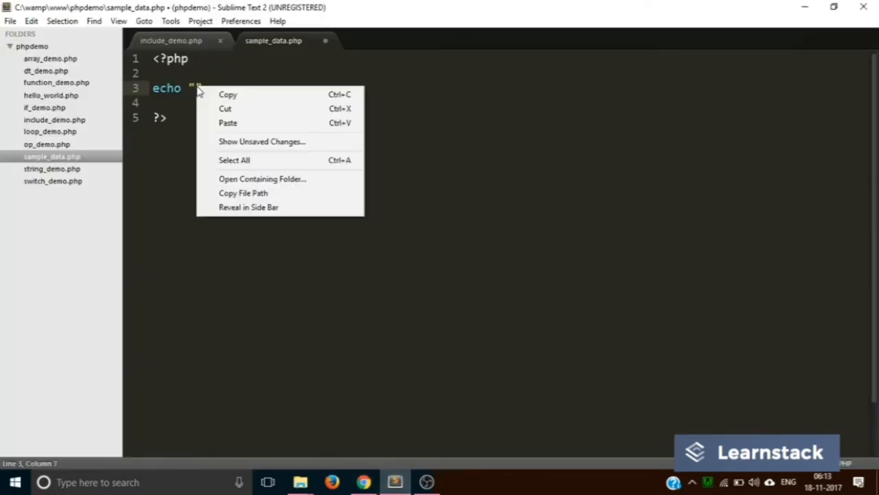
left_click(227, 123)
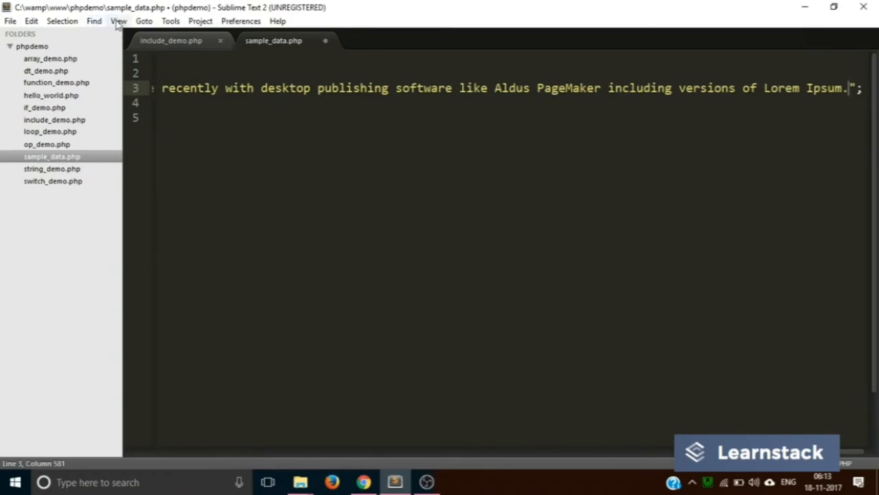
left_click(118, 21)
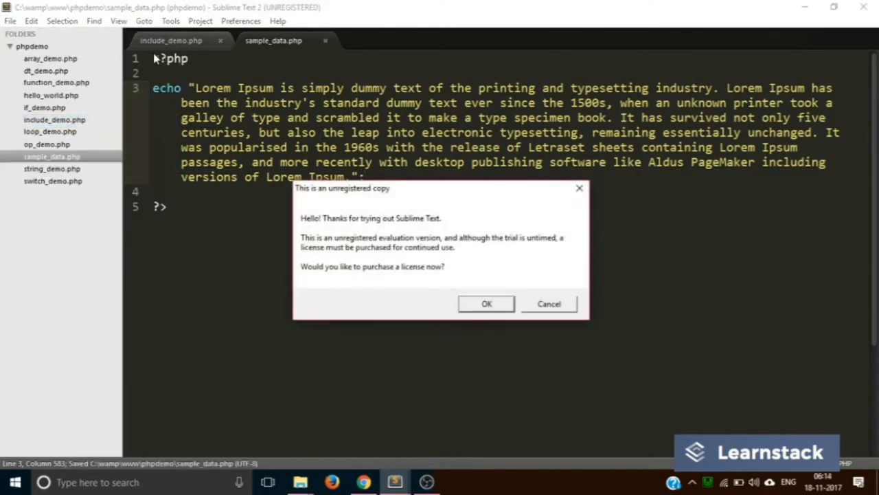
left_click(549, 304)
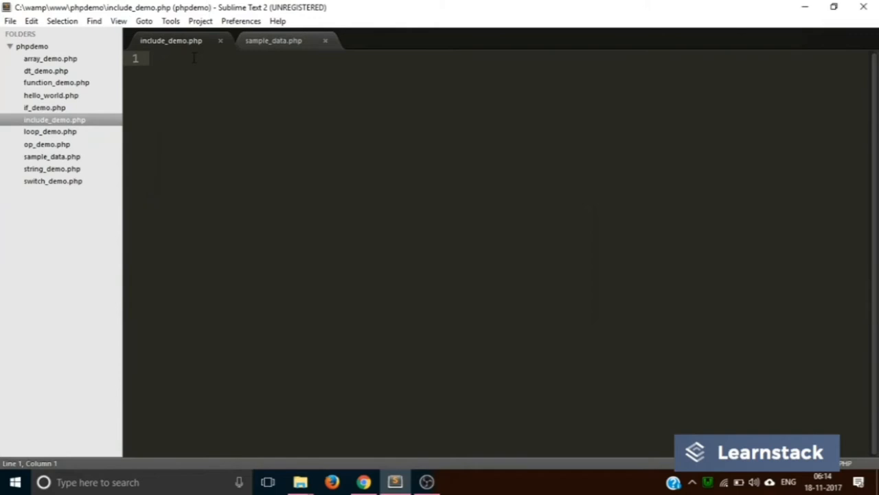
Write a PHP block in include_demo.php echoing "This is the native file" and save it
type("<?php")
type("?>")
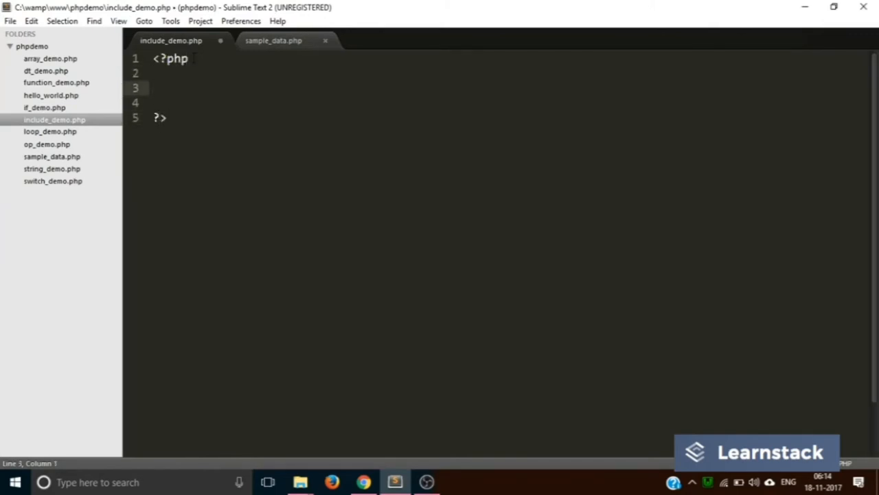
type("echo \"\"")
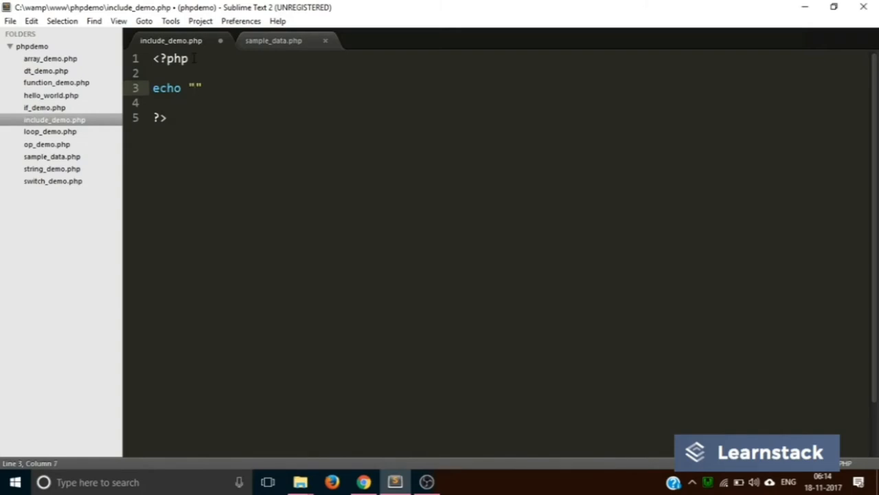
type("This is the n")
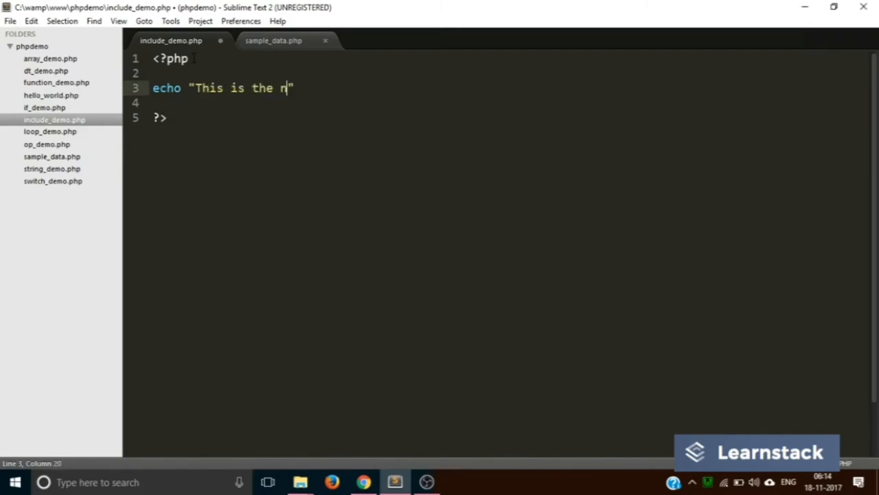
type("ative fi")
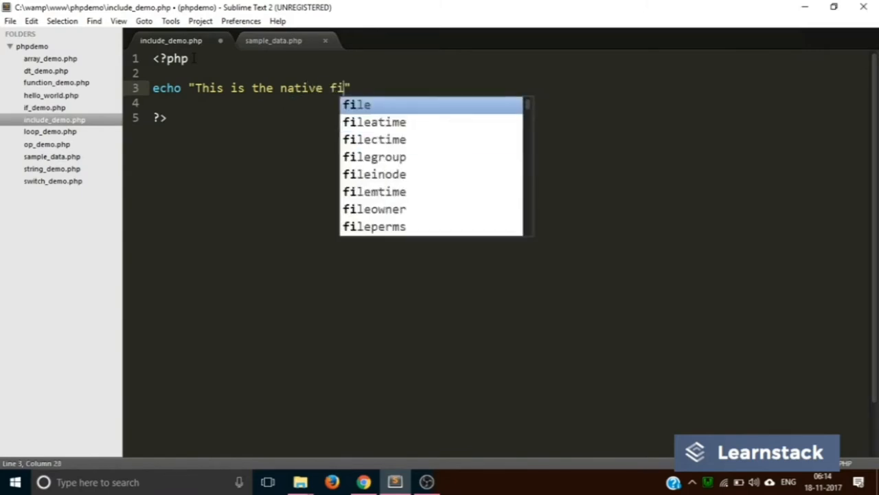
type("le\";")
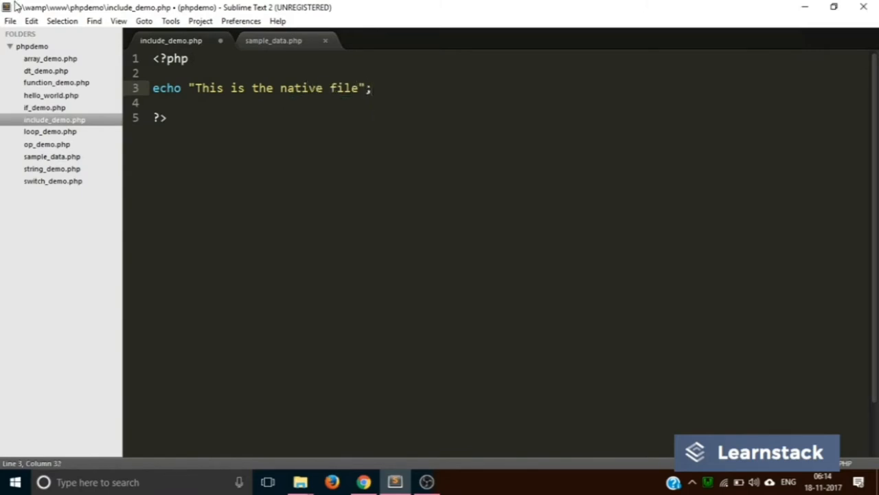
key("ctrl+s")
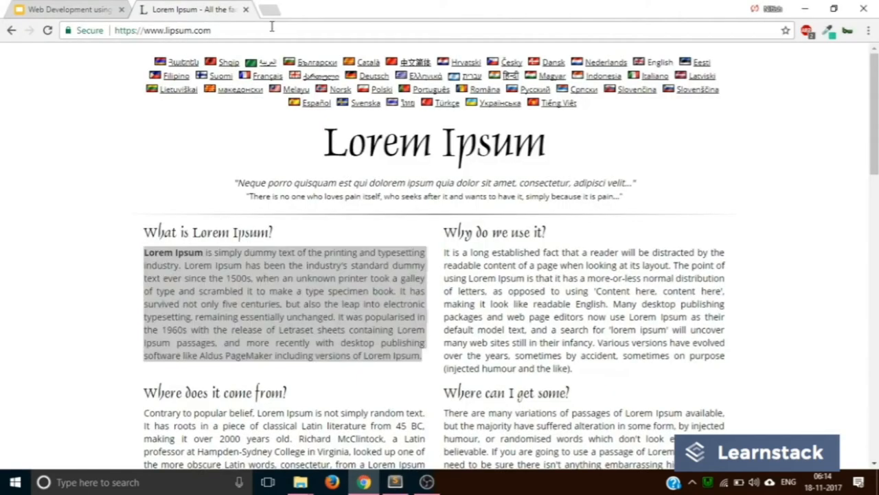
Type a localhost address for the demo page in Chrome, then return to the editor
left_click(163, 30)
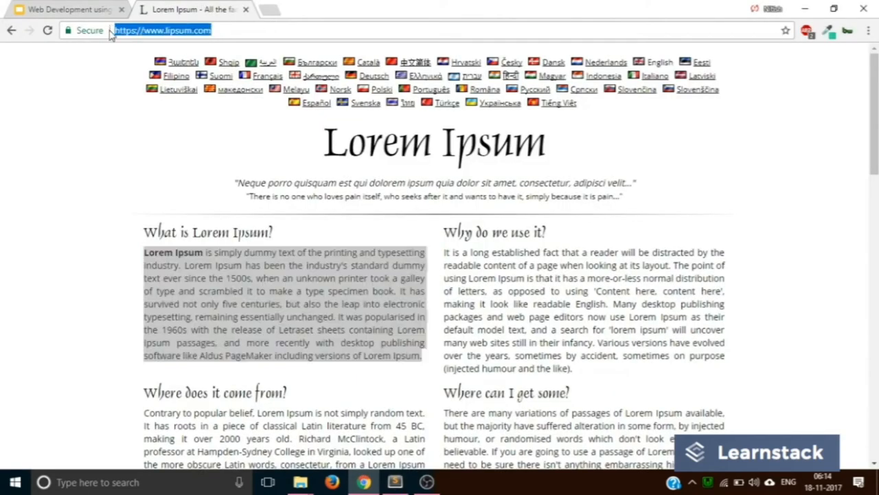
type("localhost/re")
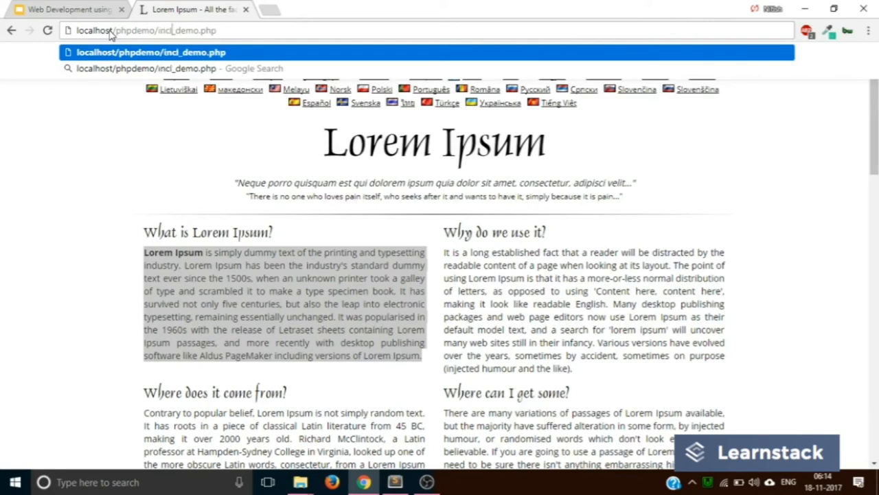
left_click(393, 481)
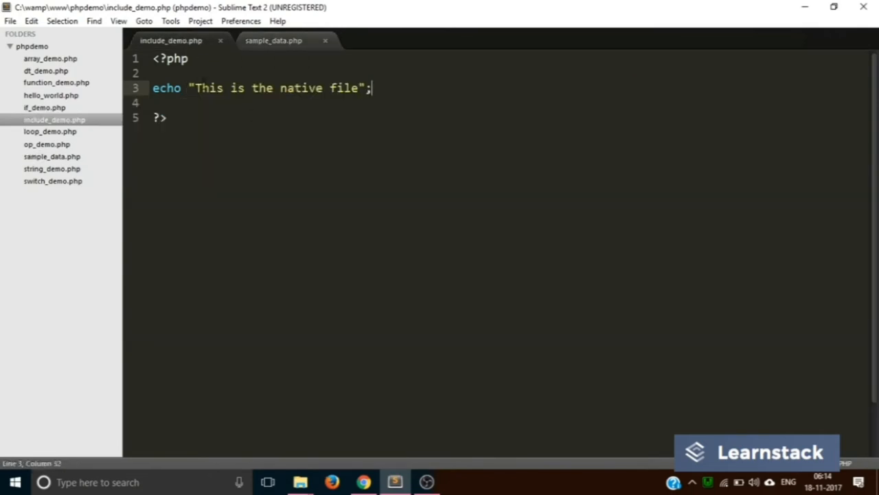
Add include 'sample_data.php'; after the opening PHP tag in include_demo.php
left_click(196, 59)
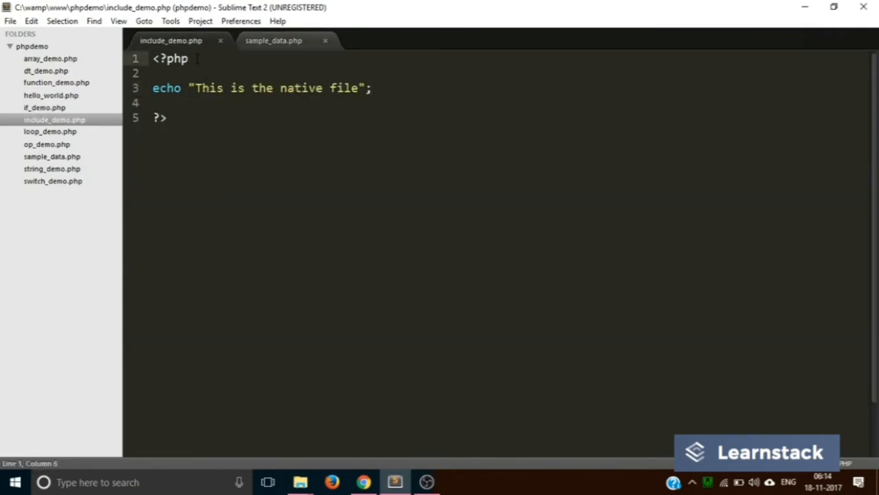
type("include '")
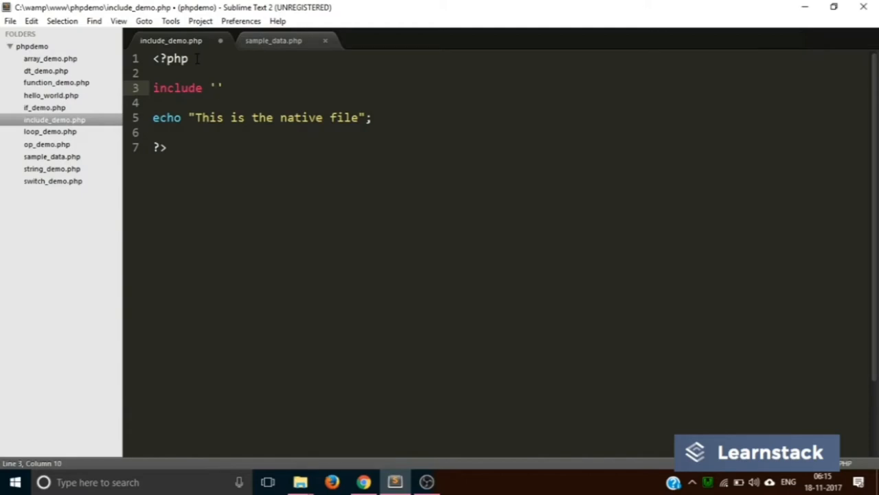
type("sa")
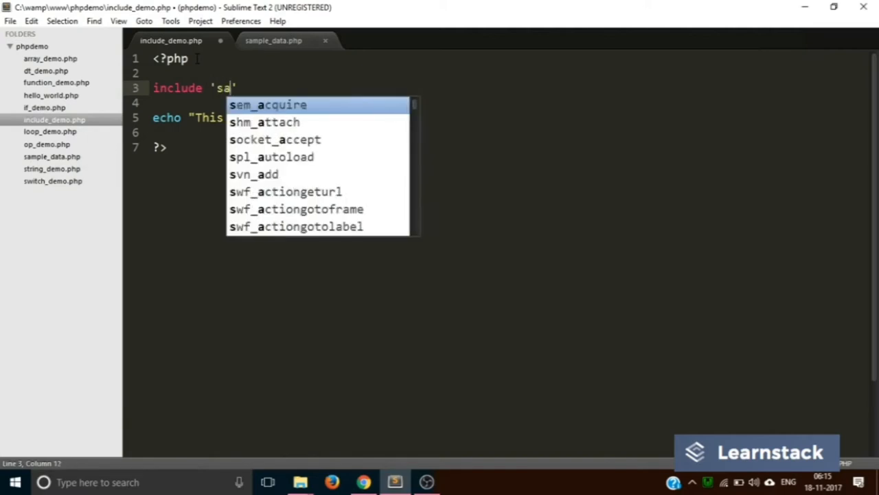
type("mple_dat")
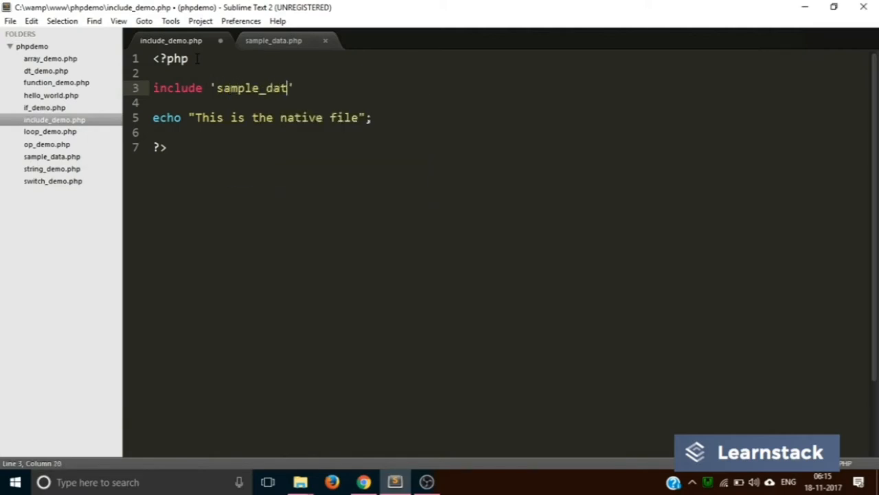
type("a.php")
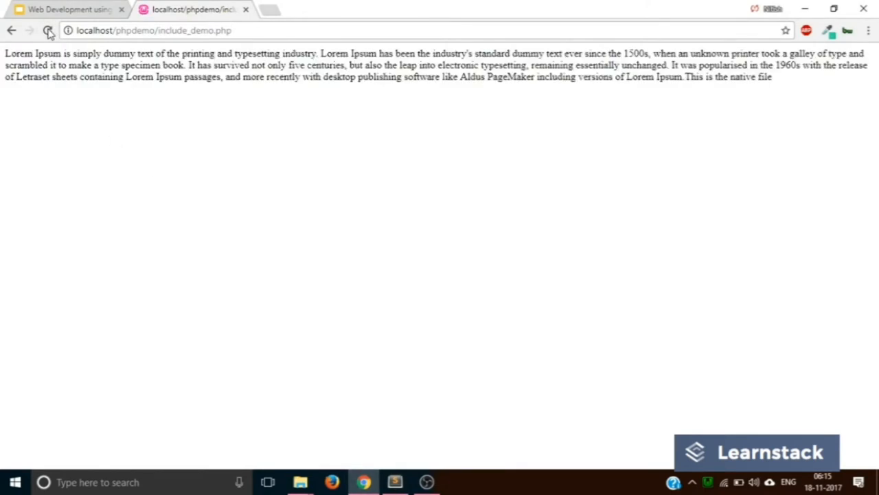
Reload the include_demo page in Chrome to run the updated script
left_click(394, 481)
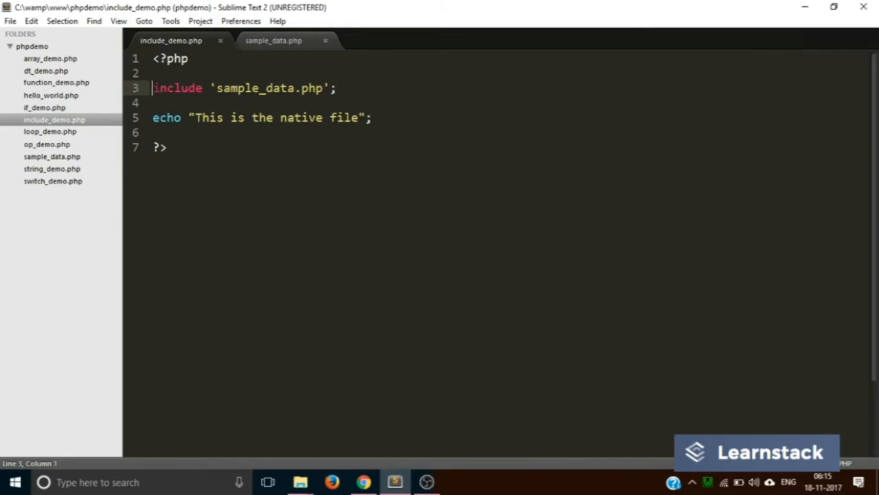
Cut the include line, place it below the echo line, and save
left_click_drag(154, 88, 336, 88)
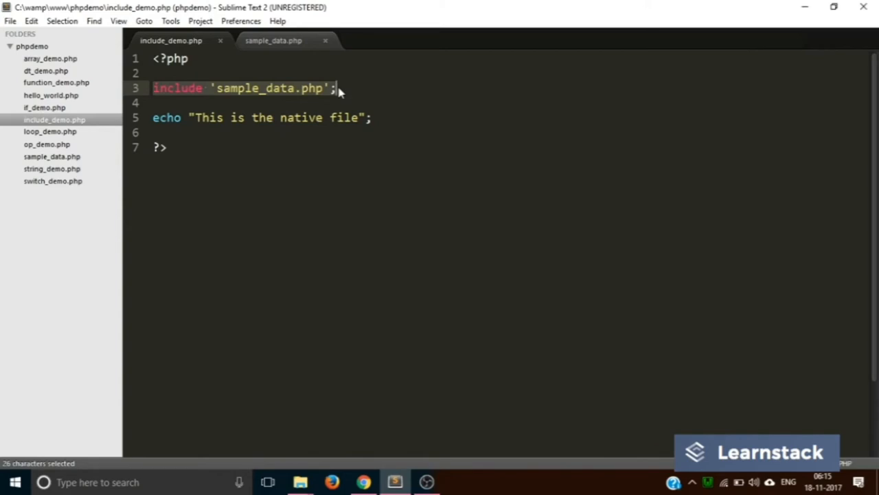
key("ctrl+x")
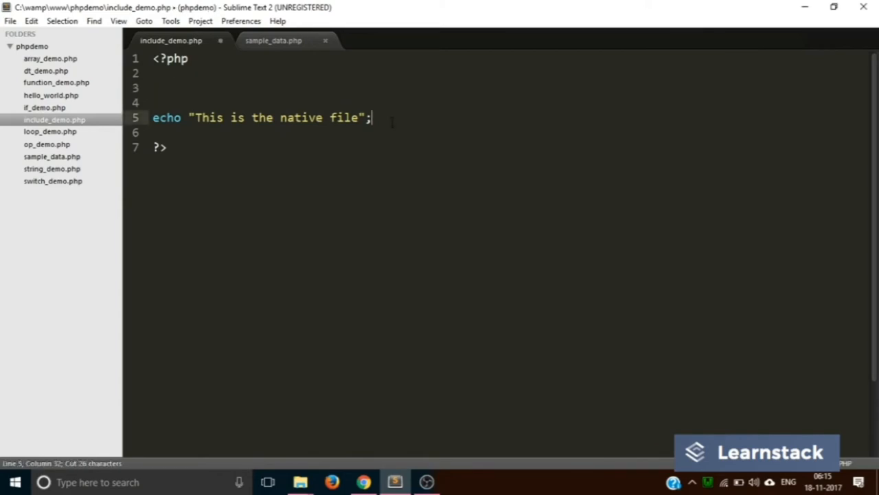
type("include 'sample_data.php';")
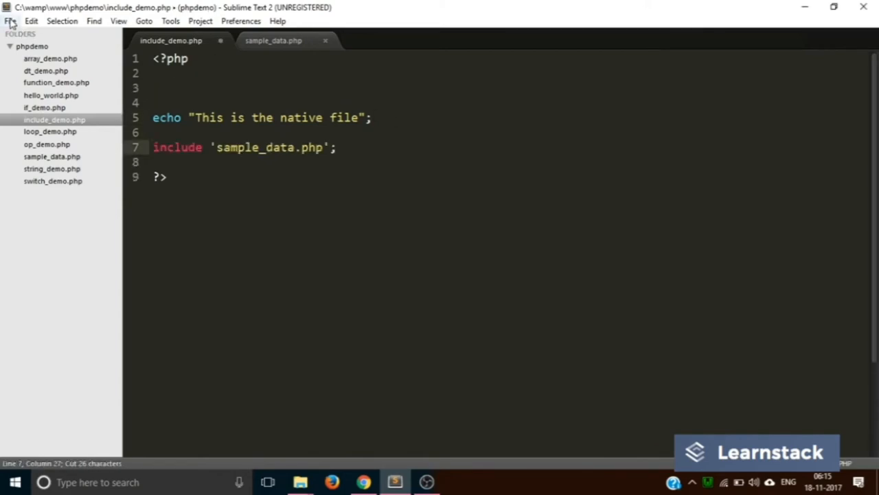
key("ctrl+s")
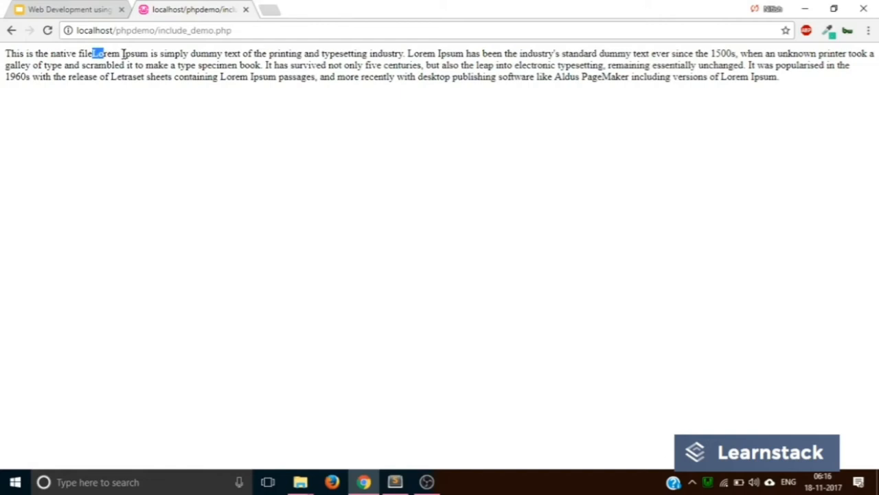
Change the line 3 include statement to require 'sample_data.php'
left_click(394, 482)
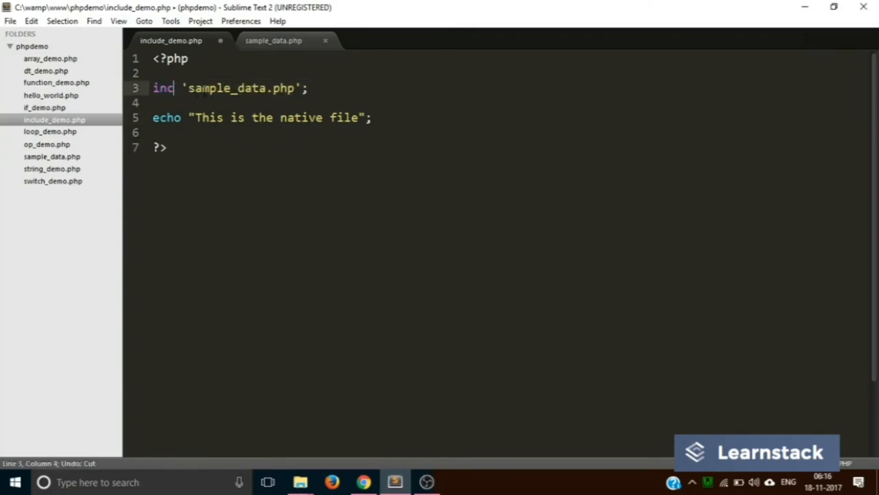
type("require")
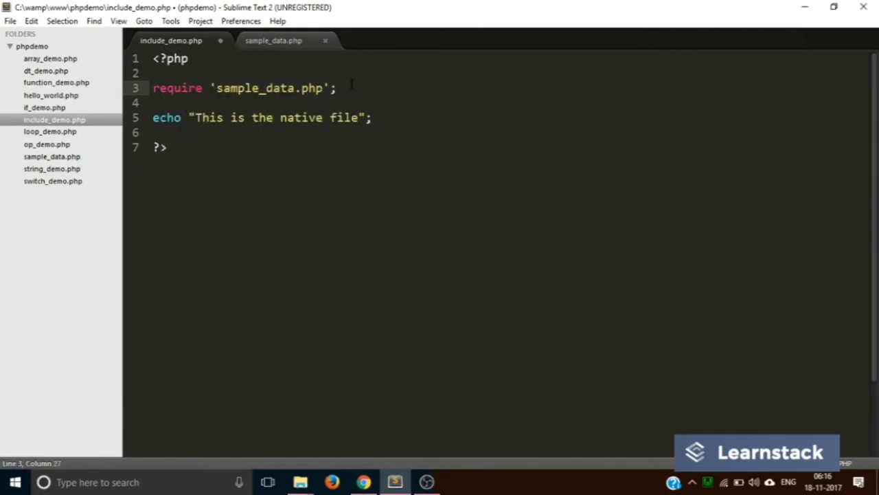
Reload the page in Chrome to test the require version
left_click(11, 20)
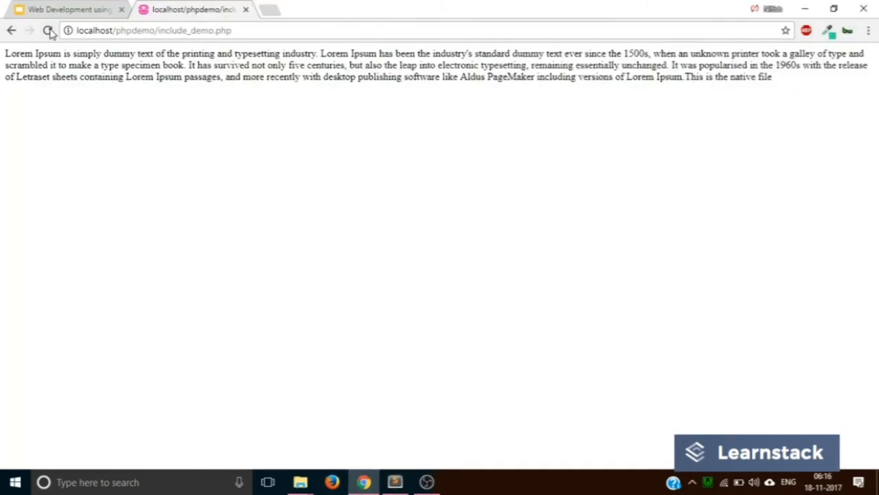
left_click(394, 481)
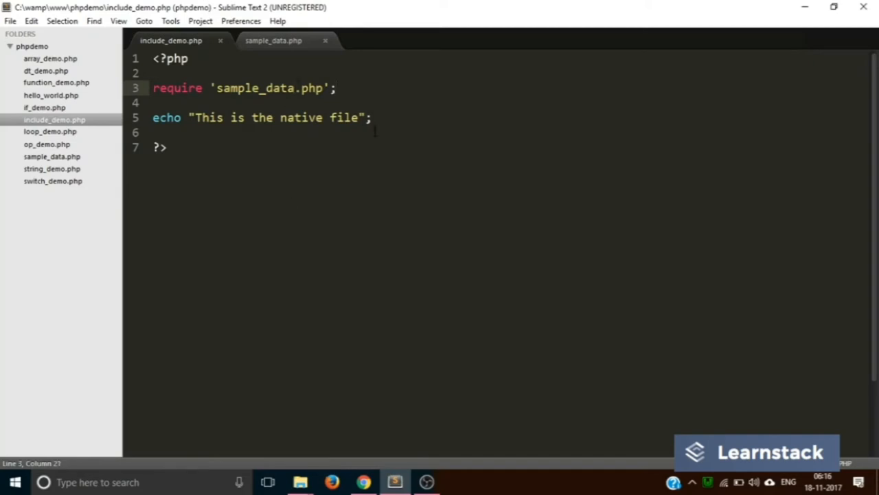
Point require at sample_data1.php and highlight the resulting 'Fatal error' in Chrome
type("1")
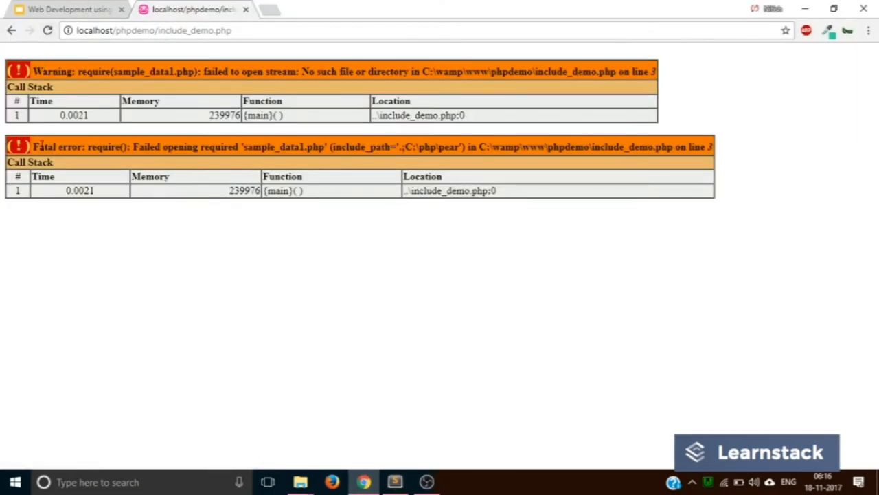
double_click(45, 146)
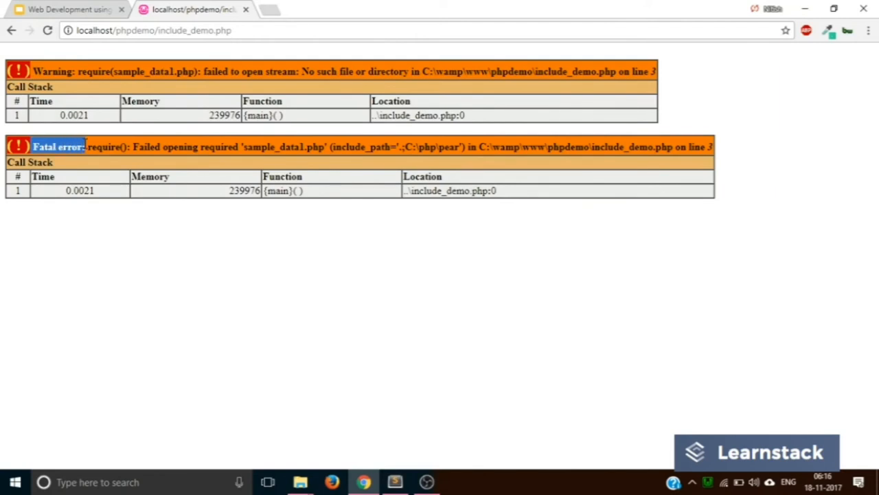
mouse_move(144, 158)
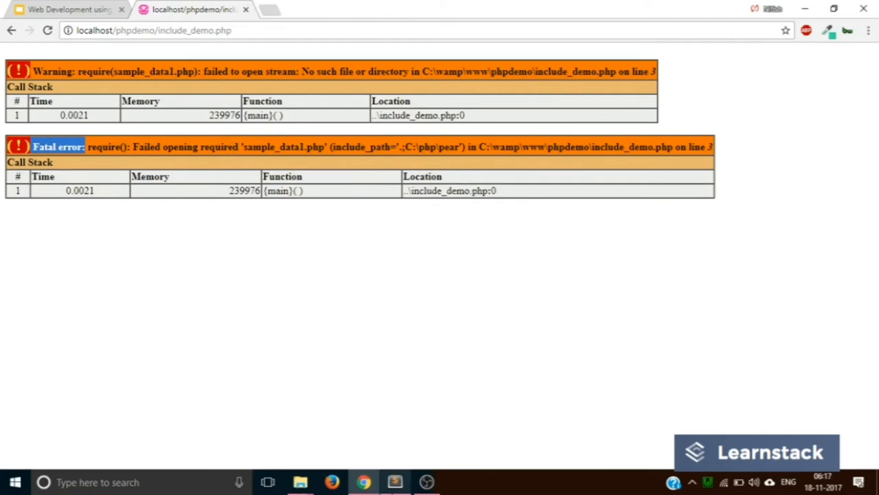
left_click(394, 481)
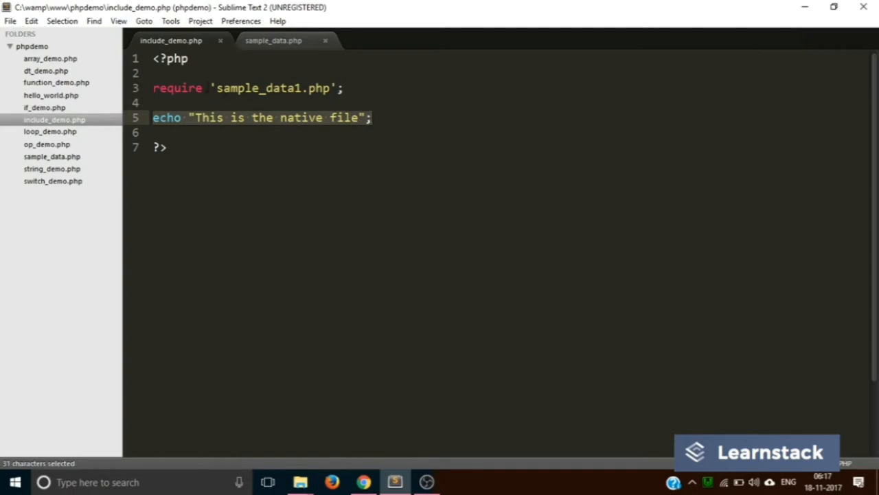
Change require back to include, then see Chrome's warnings with 'This is the native file' still printed
type("inc")
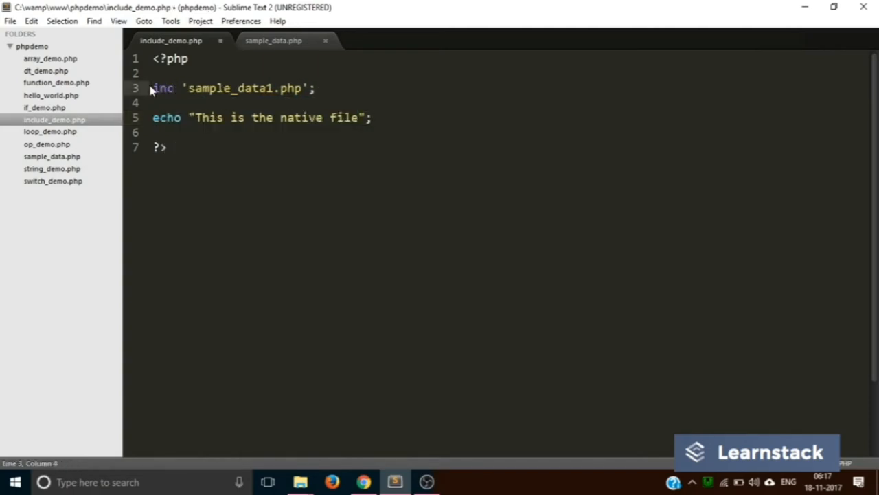
type("lude")
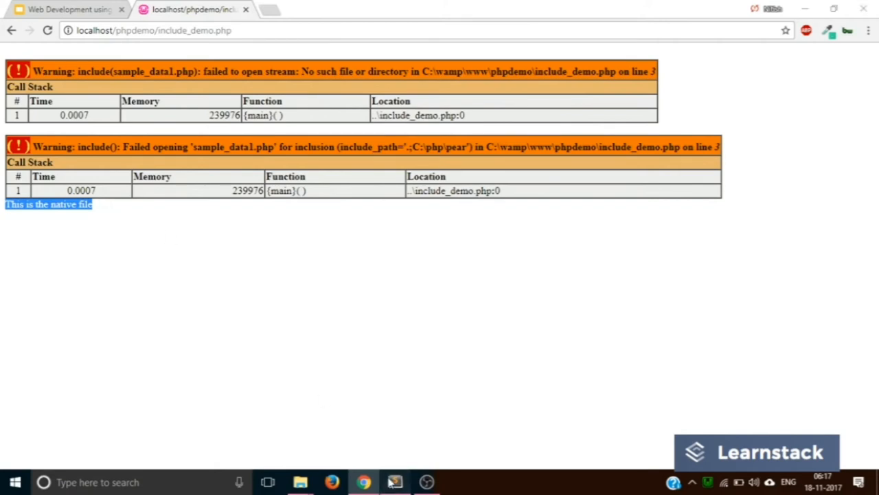
left_click(395, 482)
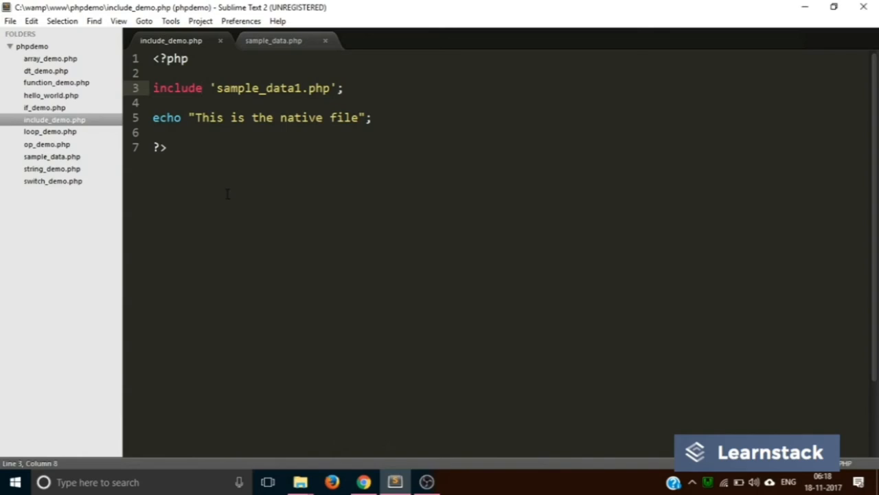
Show the course slide deck at slide 75, 'Include and Redirect', in Chrome
left_click(203, 88)
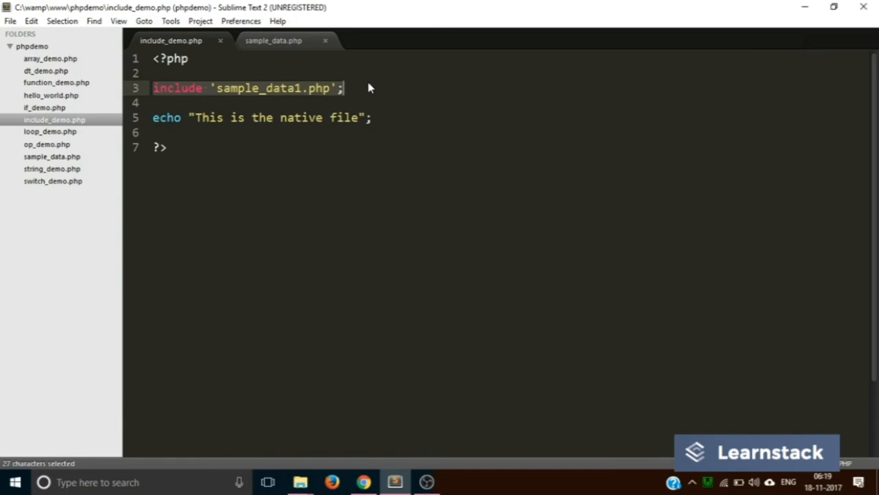
mouse_move(377, 397)
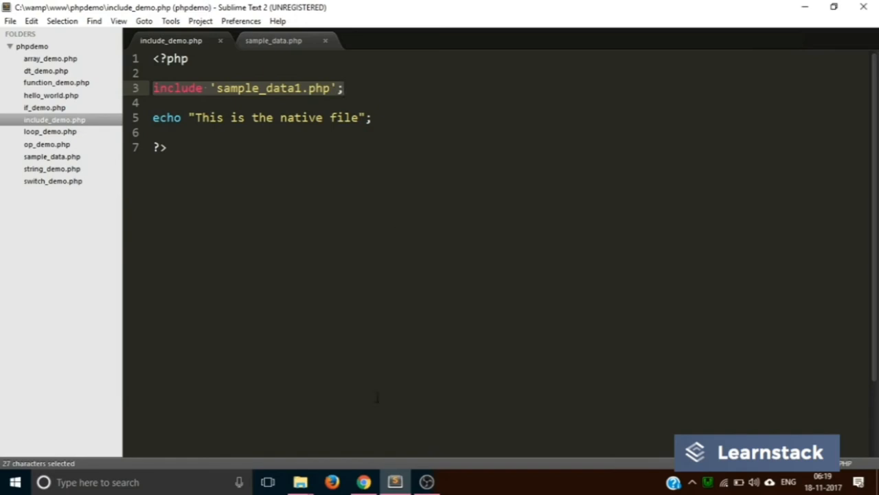
left_click(364, 481)
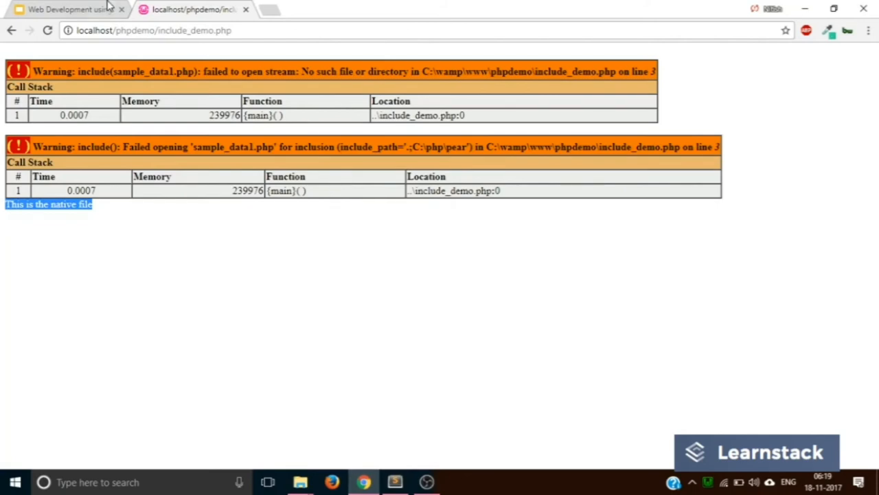
left_click(69, 9)
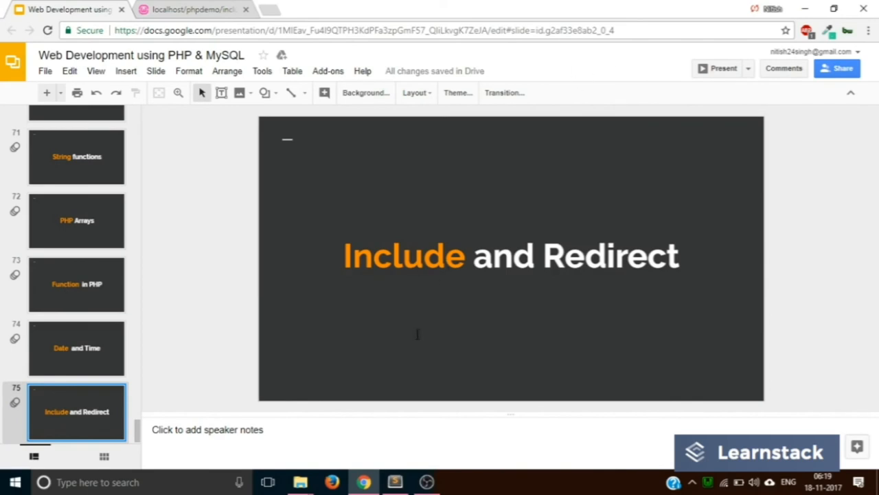
Go back to include_demo.php in Sublime Text 2
left_click(394, 481)
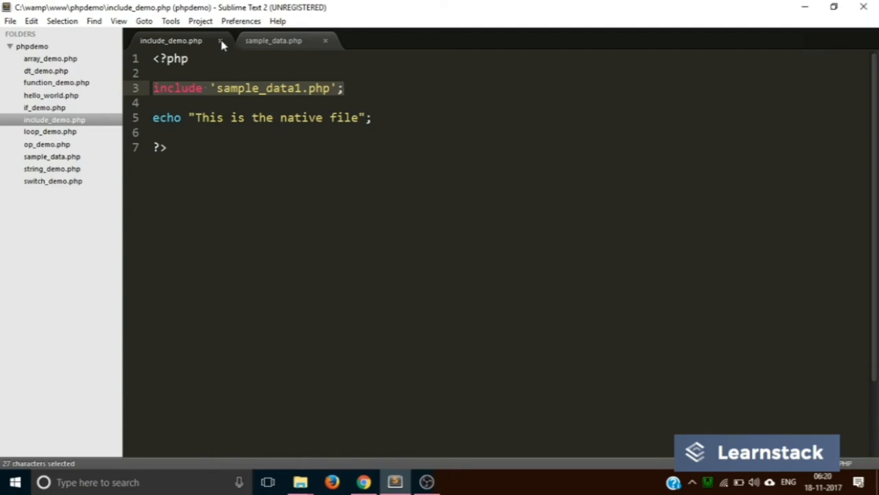
Close include_demo.php and save a new empty phpdemo file as redirect_demo.php
left_click(220, 40)
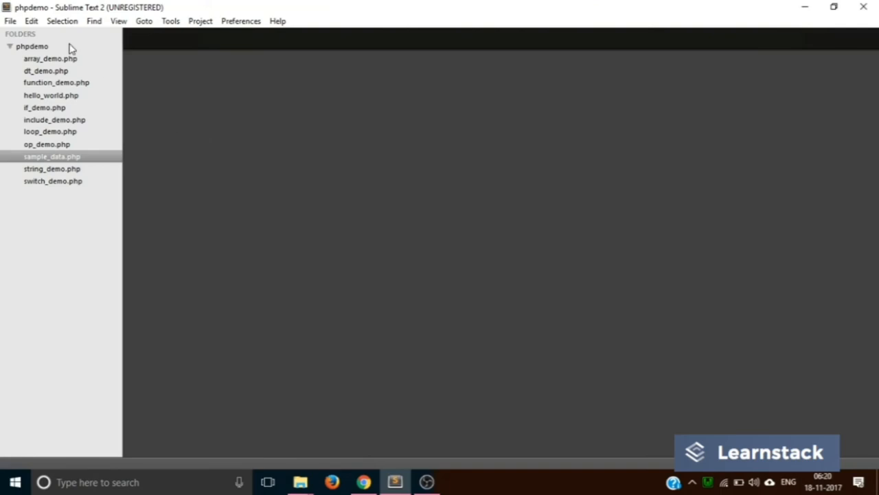
right_click(31, 46)
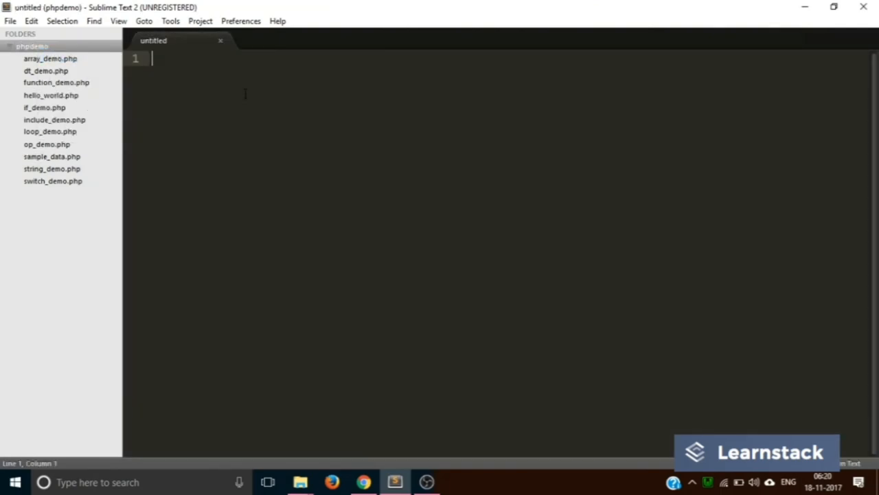
left_click(11, 20)
type("redirect_")
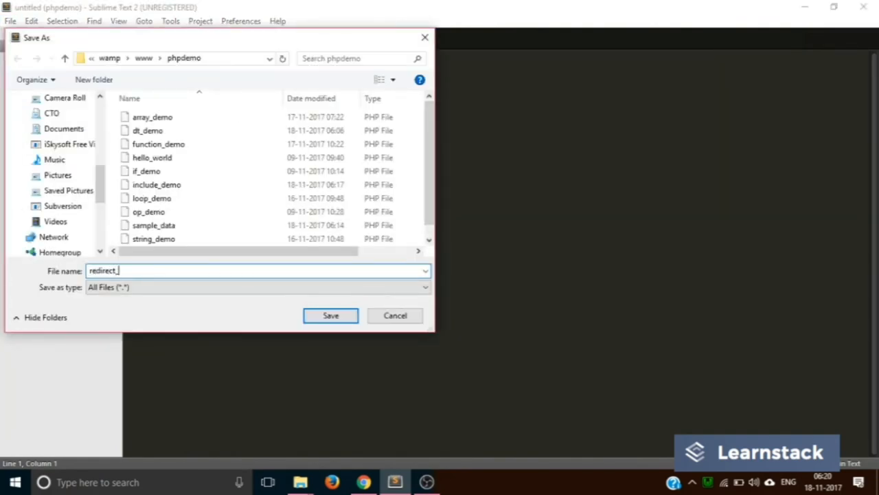
type("demo")
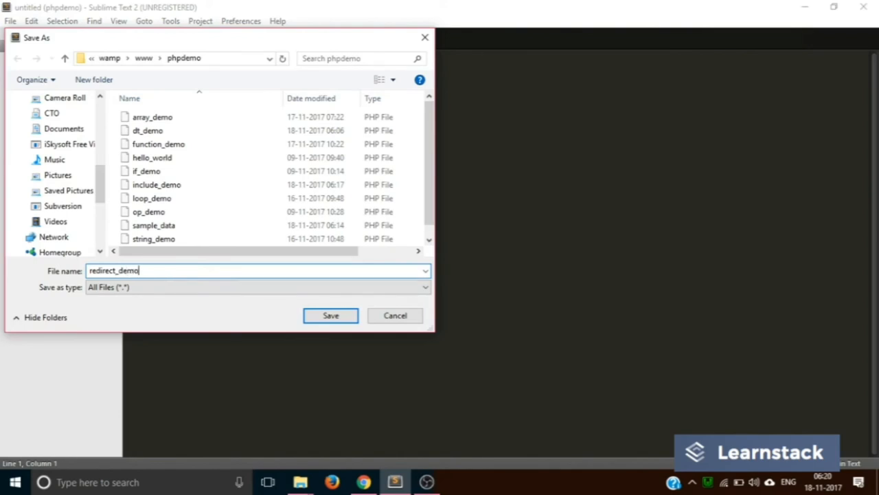
left_click(330, 316)
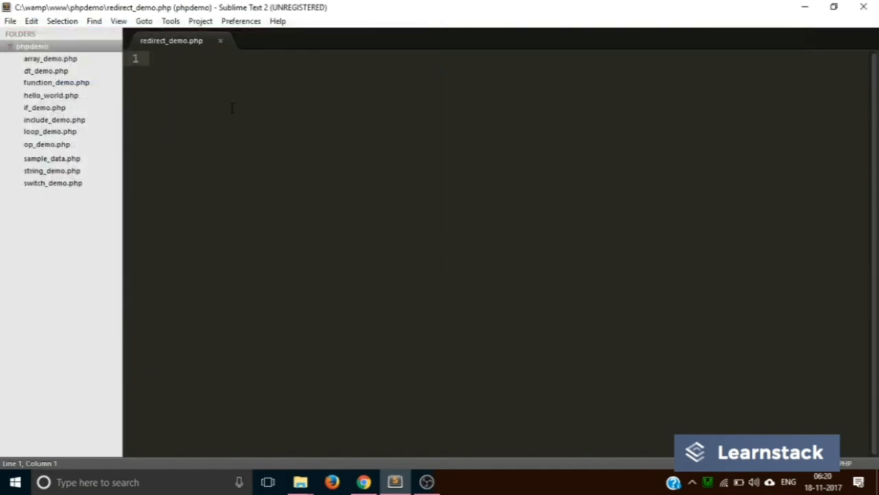
Write <?php header('Location: hello_world.php'); in redirect_demo.php
type("<?php")
type("?>")
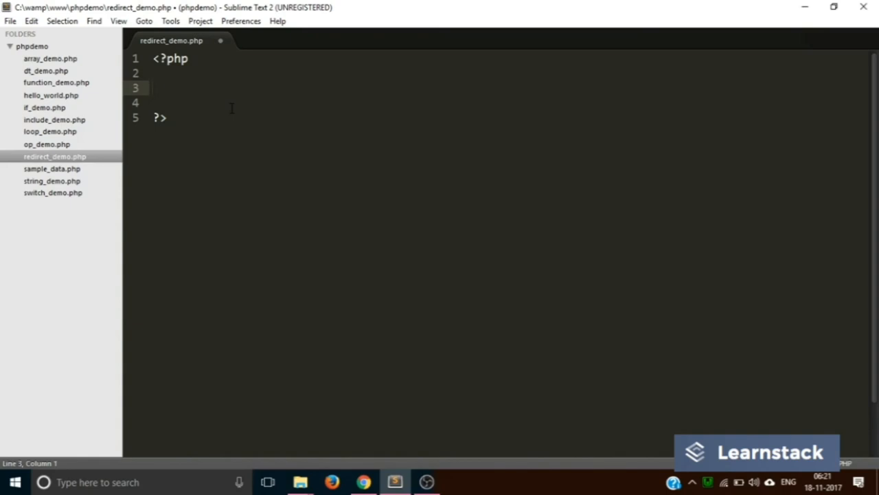
type("header()")
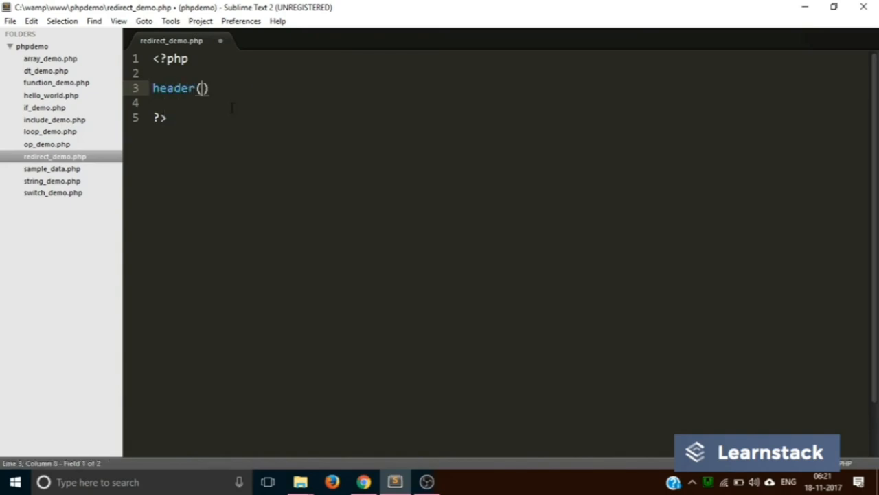
type("''")
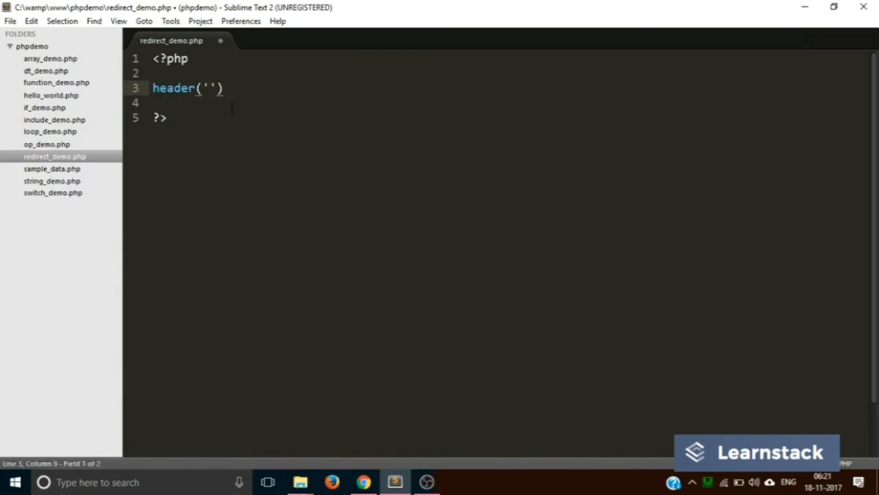
type("Location")
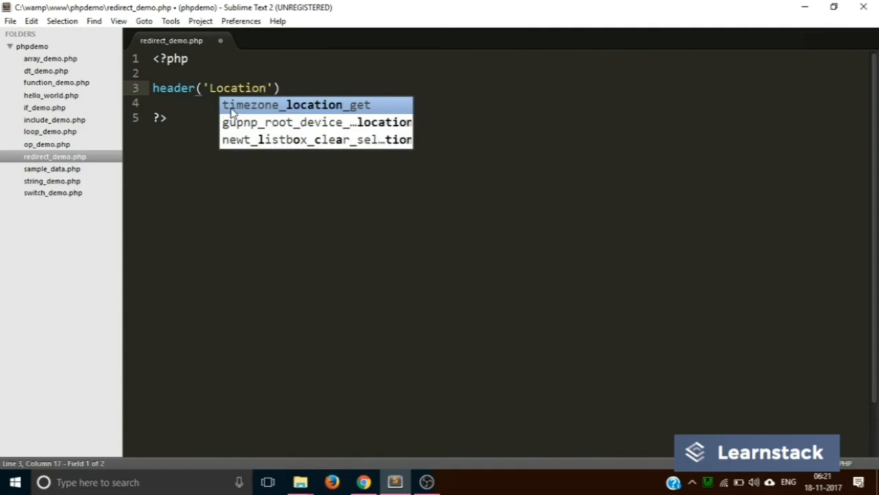
type(":")
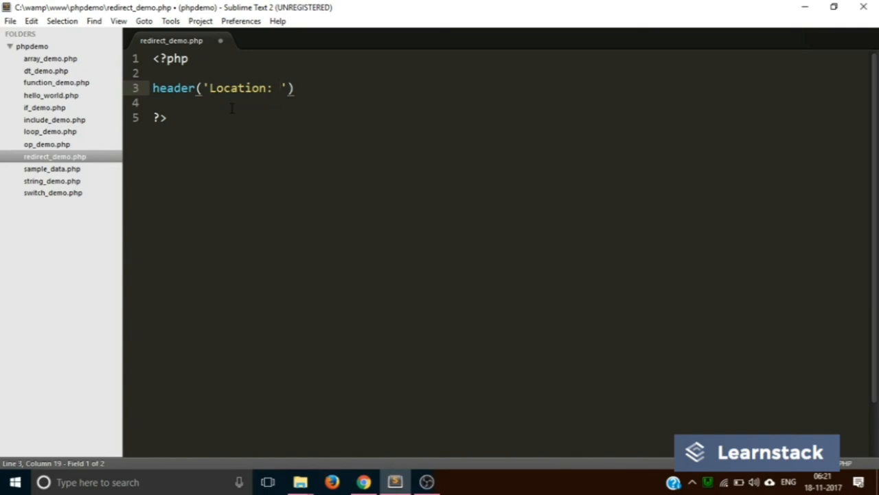
mouse_move(48, 107)
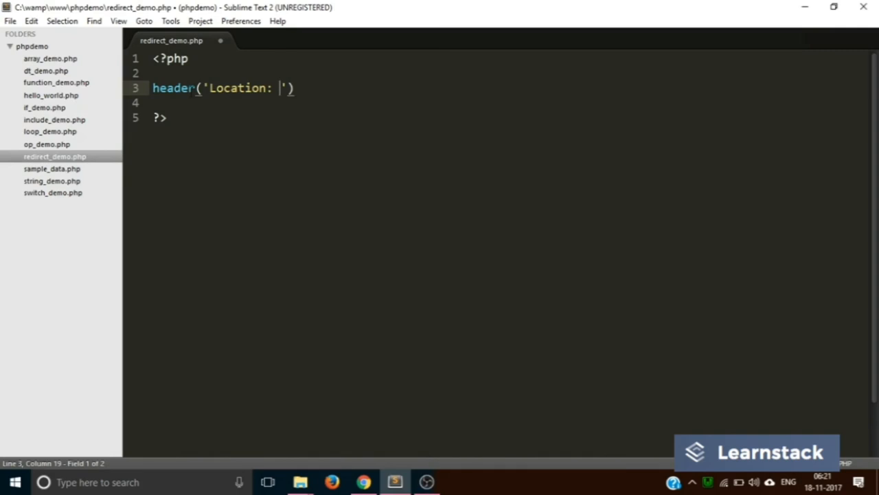
type("hello")
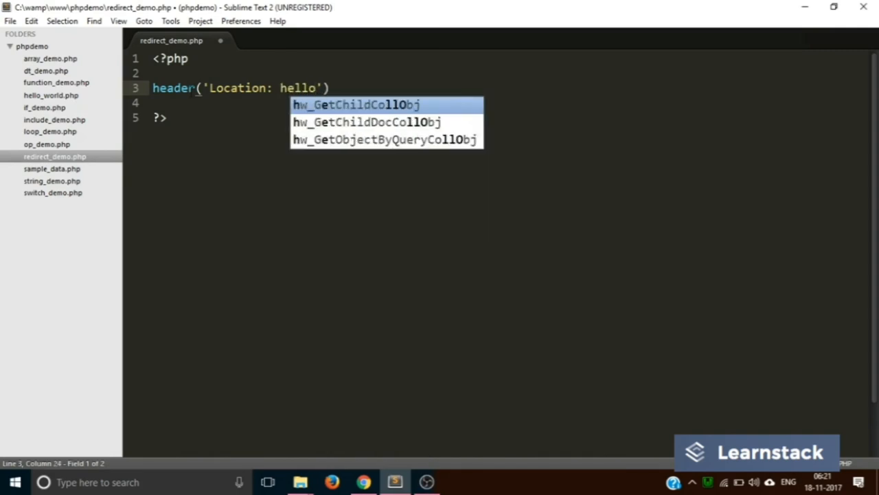
type("_world.php")
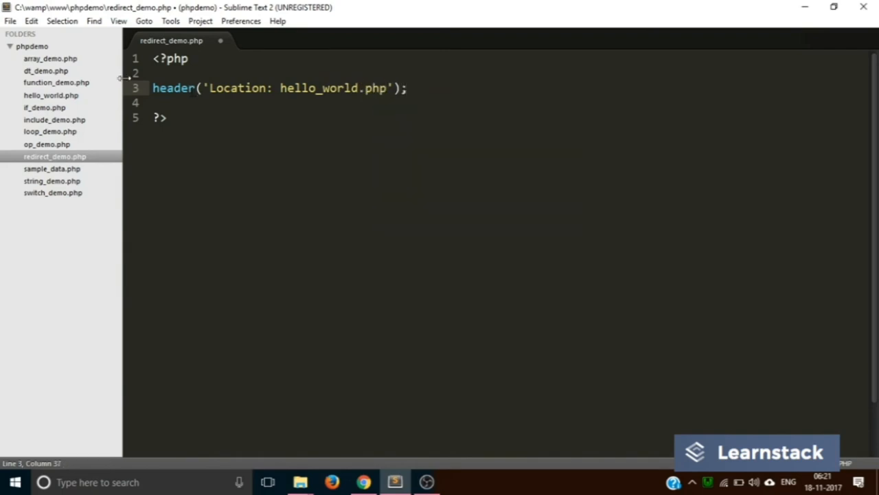
Highlight the header redirect line and open hello_world.php for reference
key("ctrl+a")
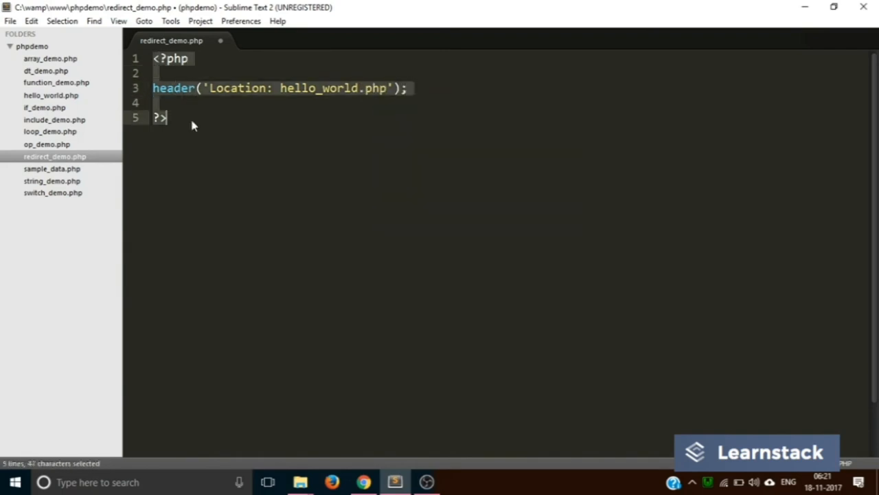
mouse_move(180, 75)
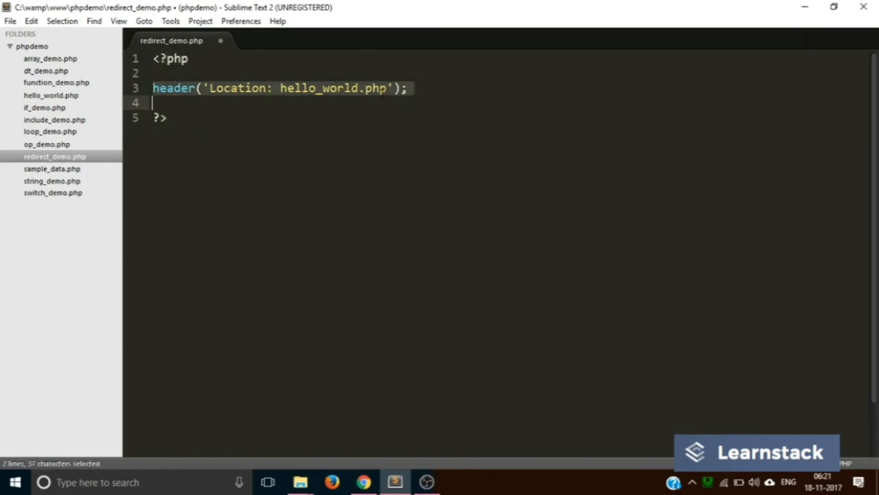
left_click(406, 88)
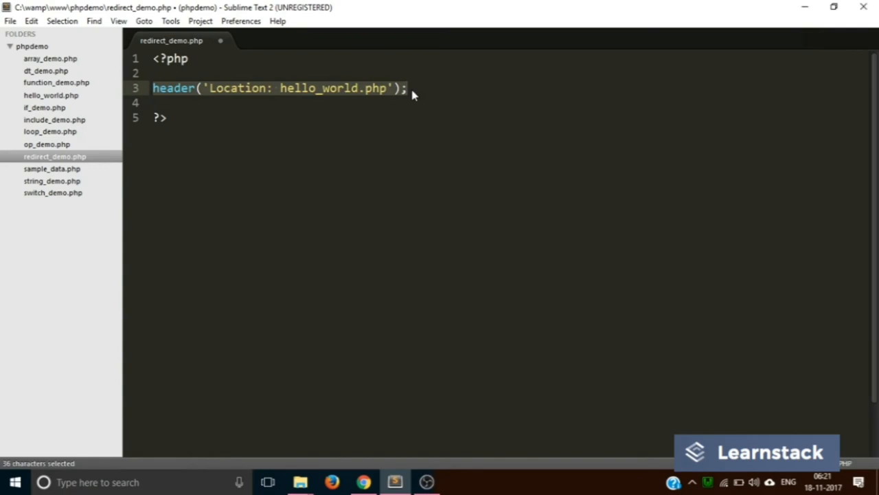
left_click(280, 88)
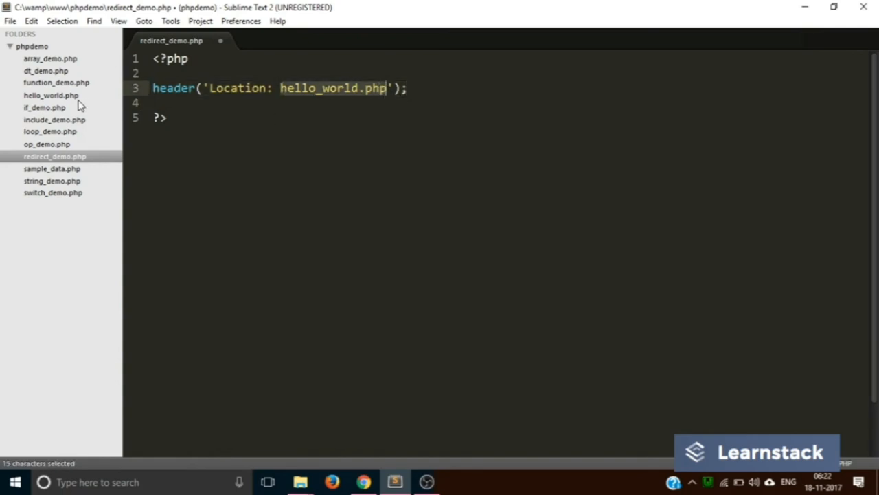
left_click(51, 94)
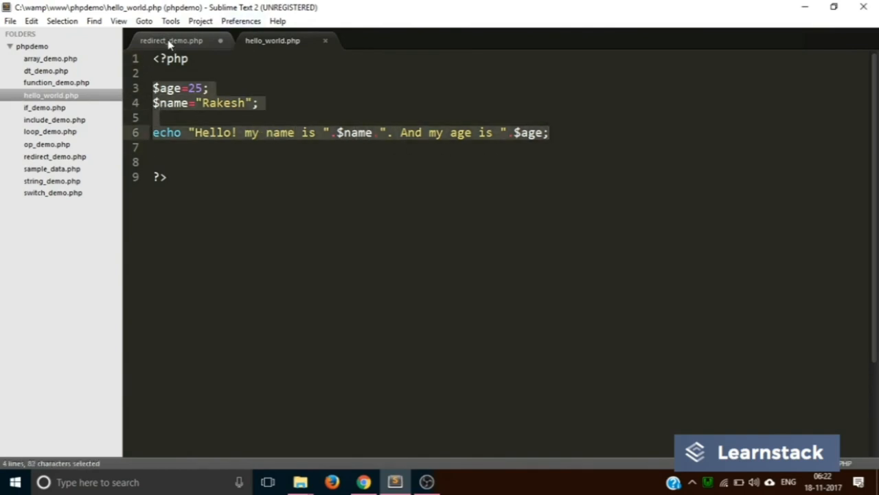
Load localhost/phpdemo/redirect_demo.php in Chrome and highlight hello_world.php in the redirected URL
left_click(10, 21)
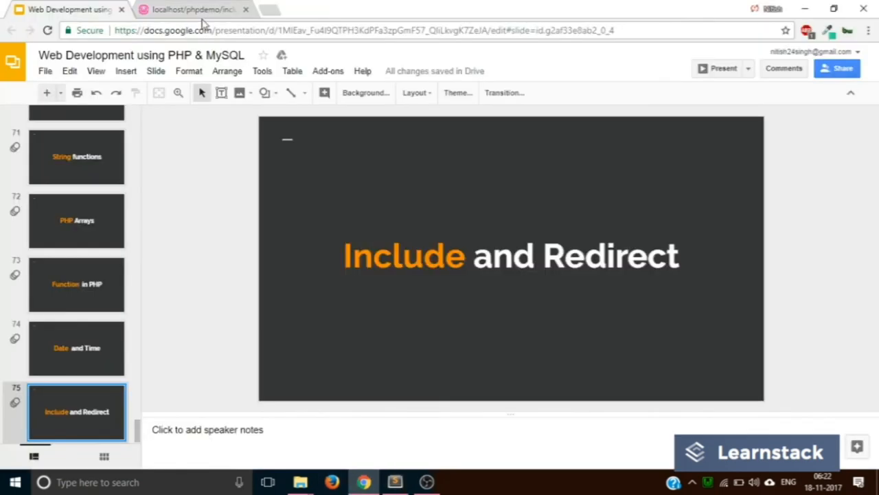
left_click(192, 9)
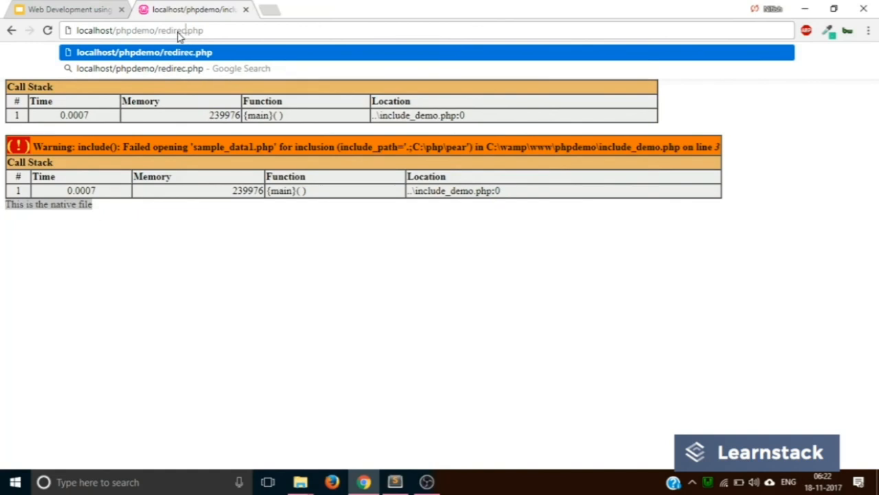
type("redirect_demo.php")
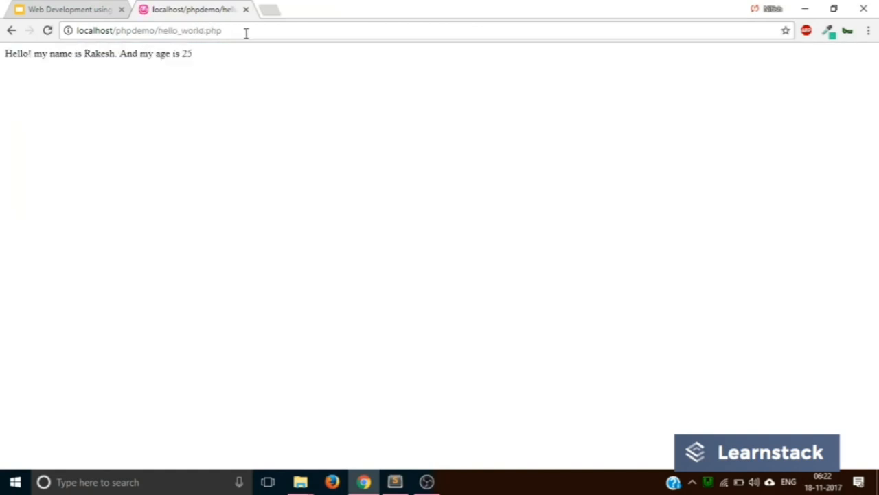
double_click(189, 29)
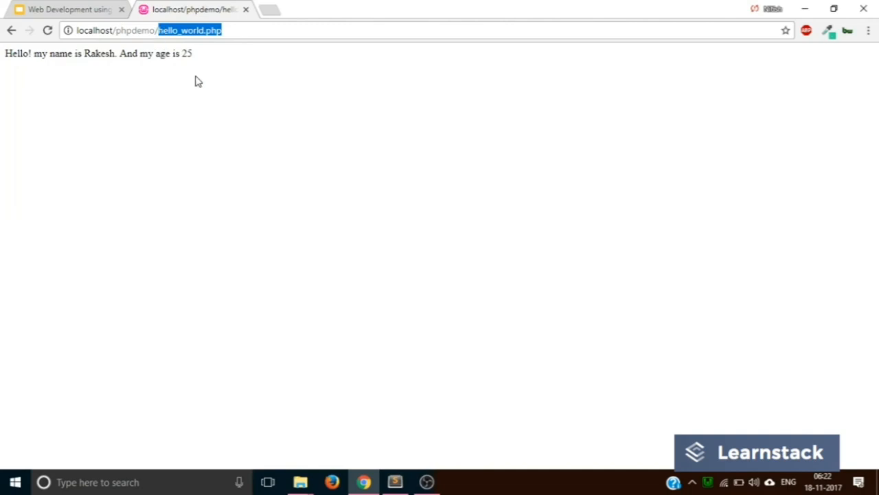